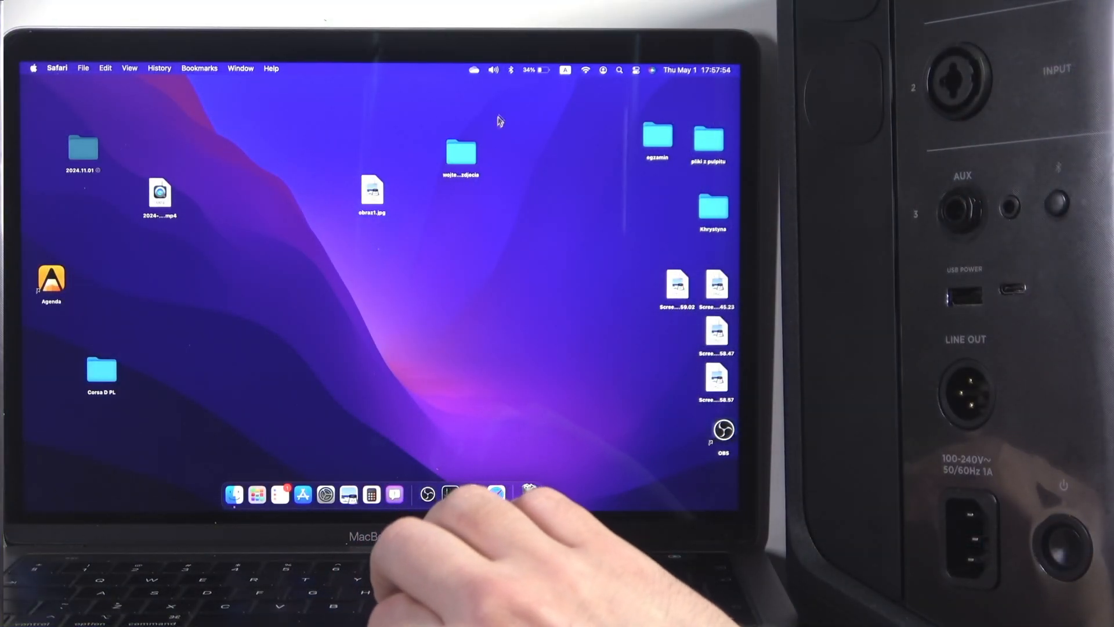
- Show the Bluetooth menu with its on/off state, known devices and the Bluetooth Settings entry, via Control Center
{"action": "left_click", "coordinate": [511, 70]}
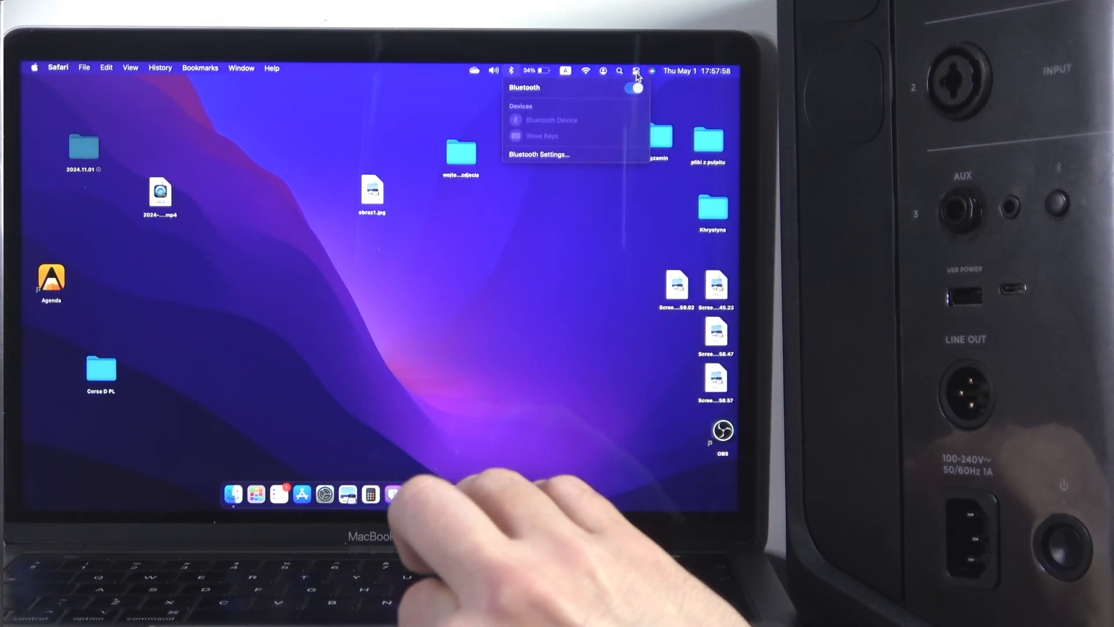
{"action": "left_click", "coordinate": [635, 71]}
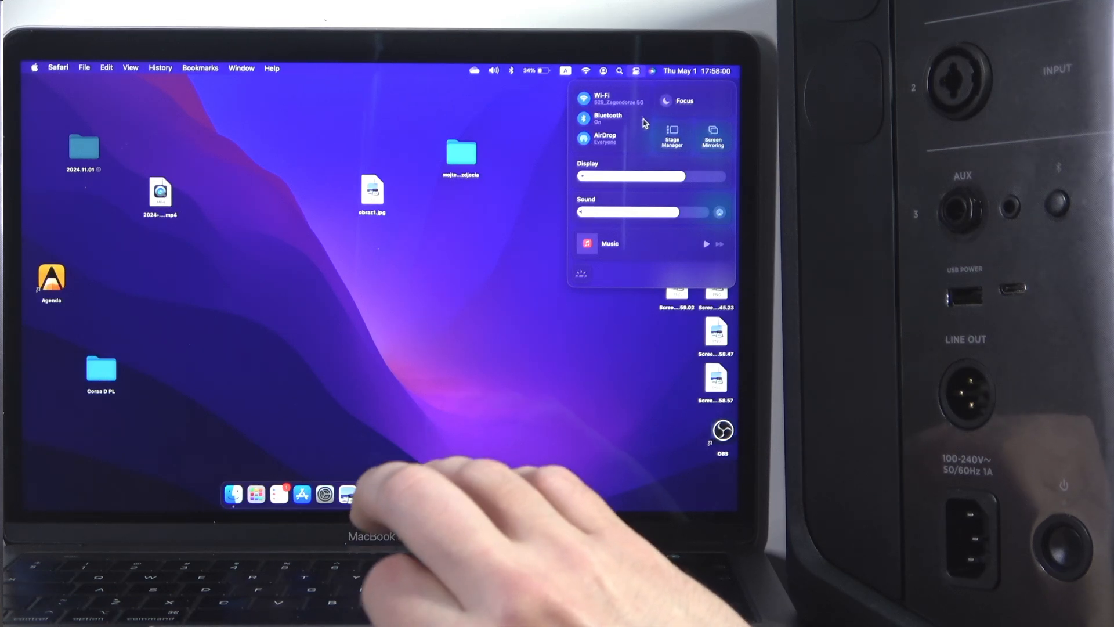
{"action": "left_click", "coordinate": [604, 118]}
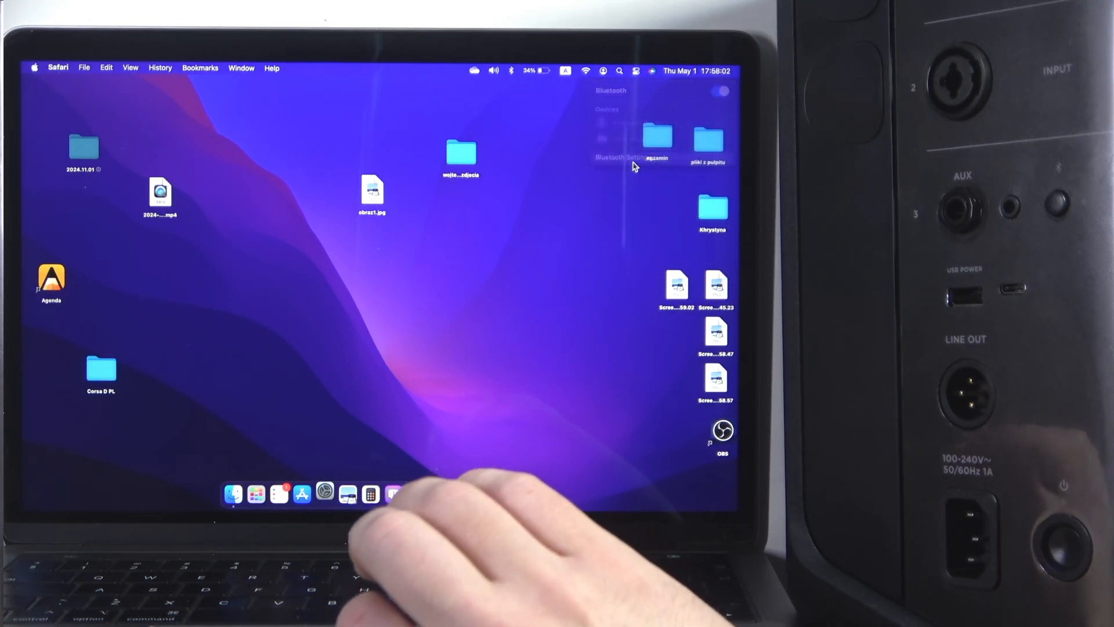